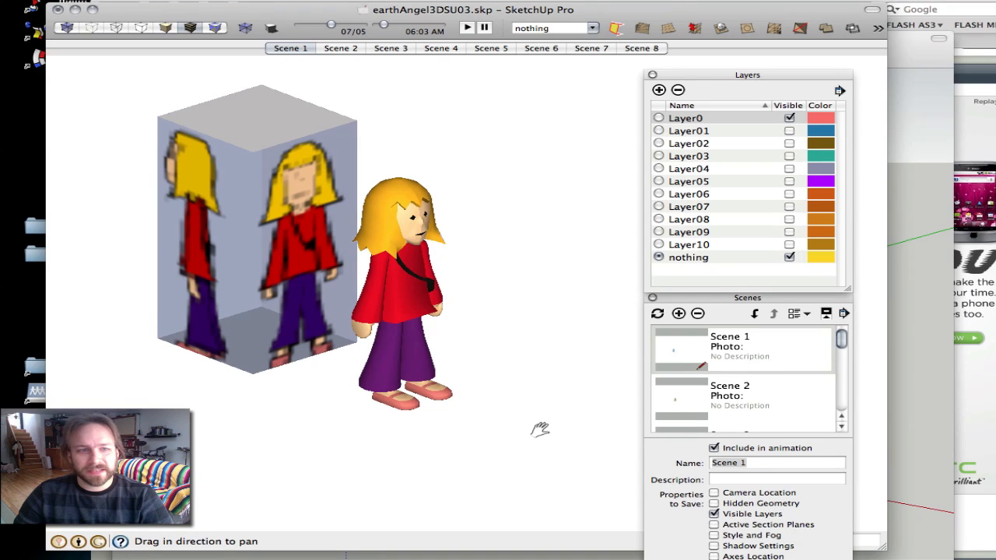
mouse_move(526, 426)
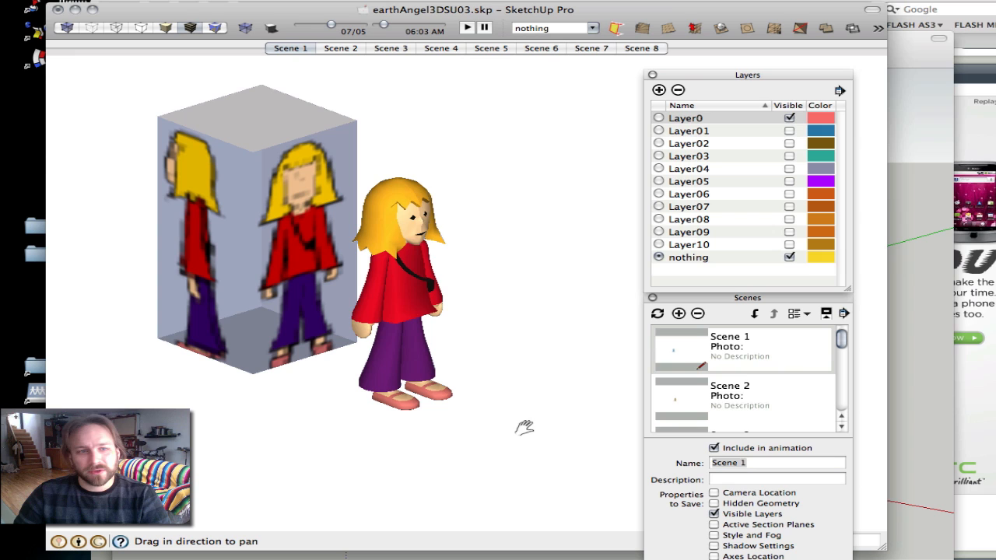
mouse_move(532, 262)
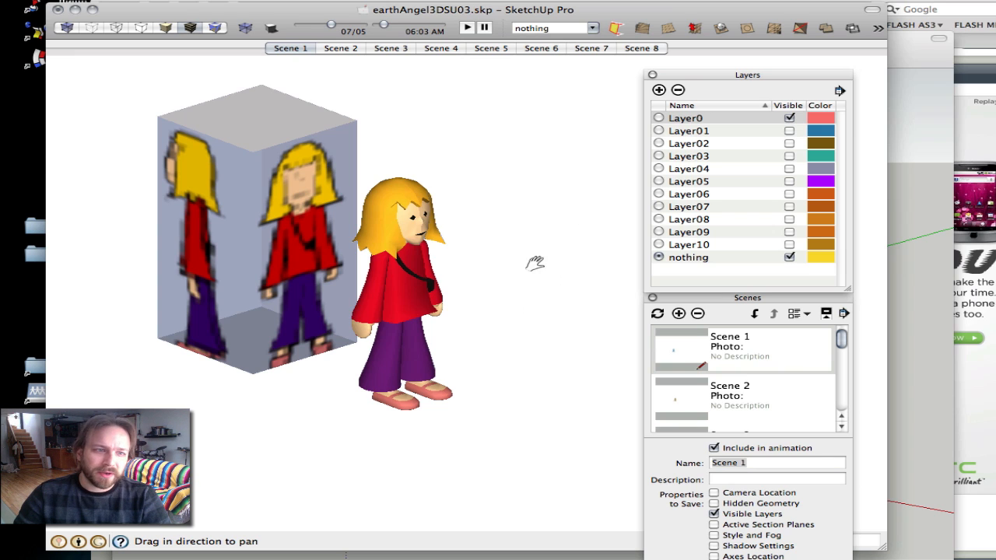
mouse_move(521, 289)
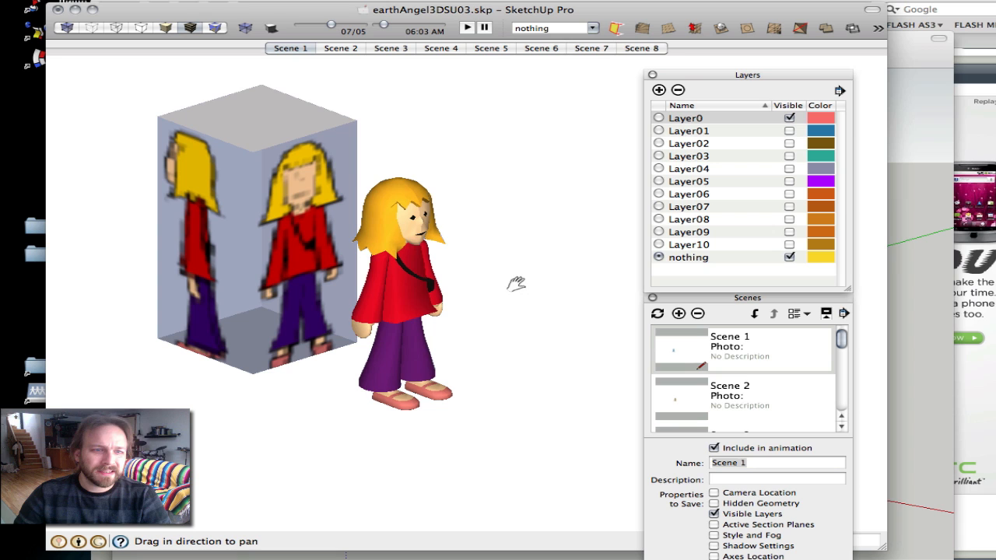
mouse_move(327, 208)
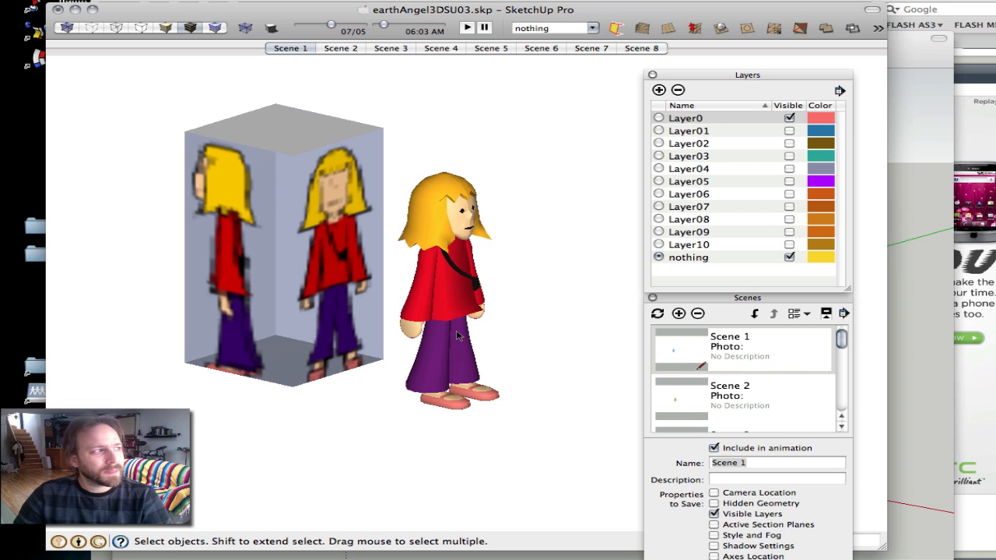
mouse_move(433, 361)
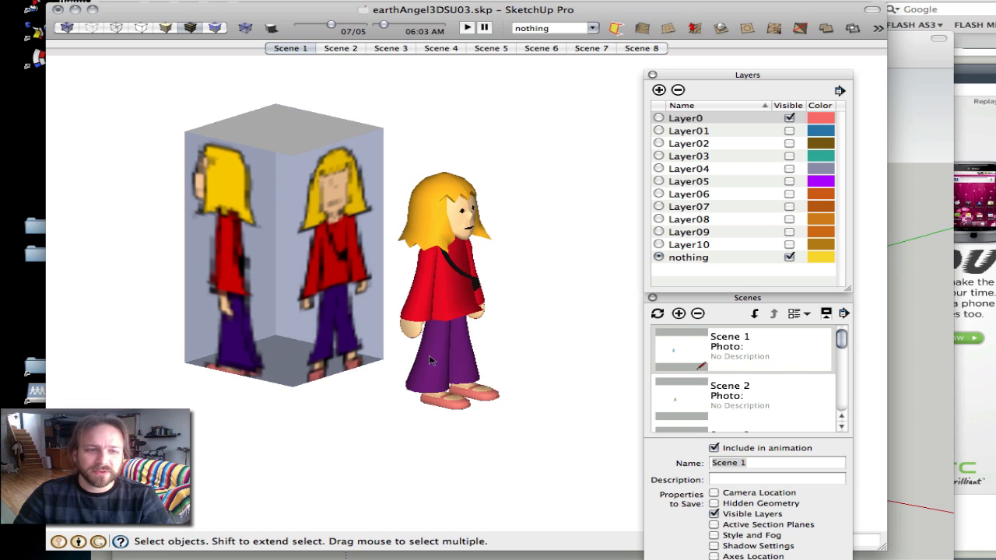
mouse_move(373, 417)
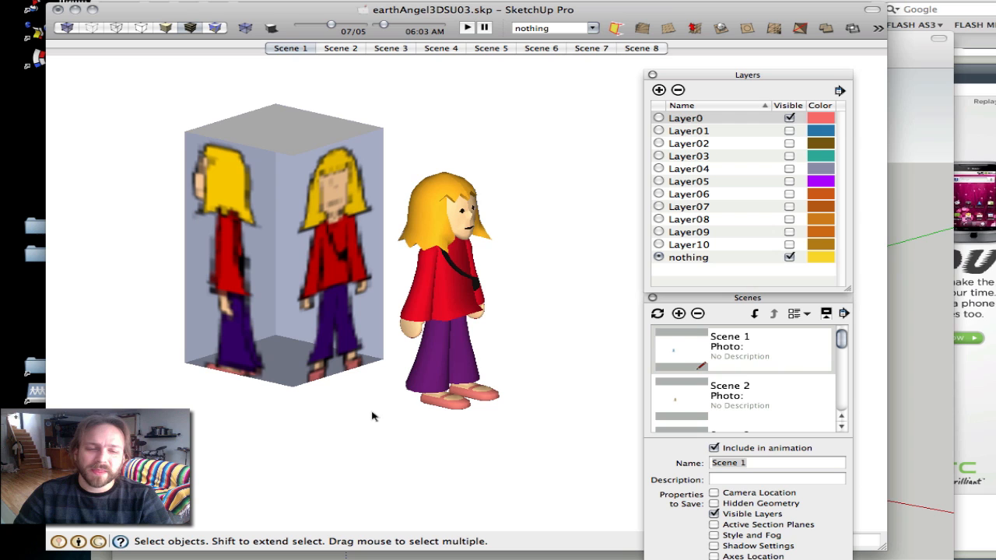
mouse_move(367, 414)
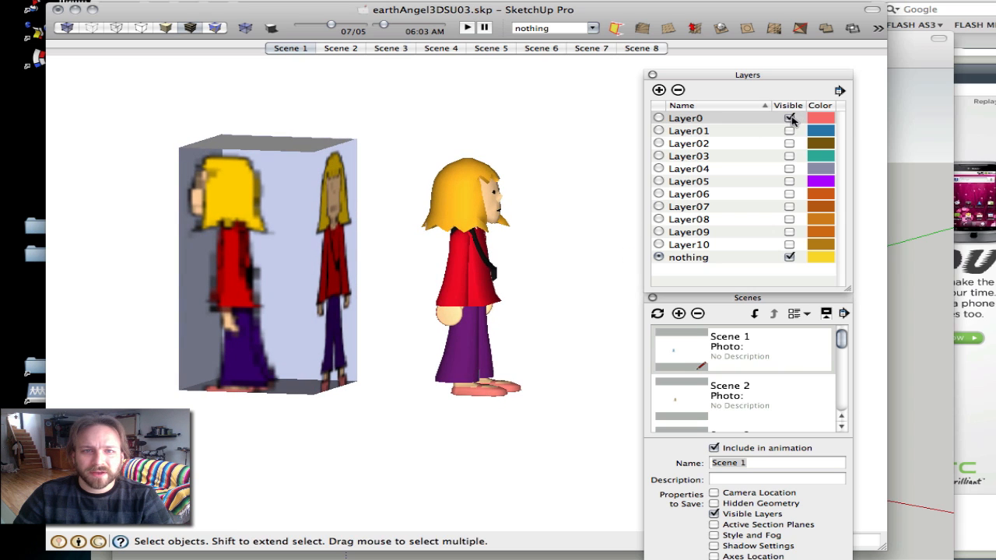
Hide Layer0's standing girl and box and show the Layer01-Layer08 walk poses together
click(787, 118)
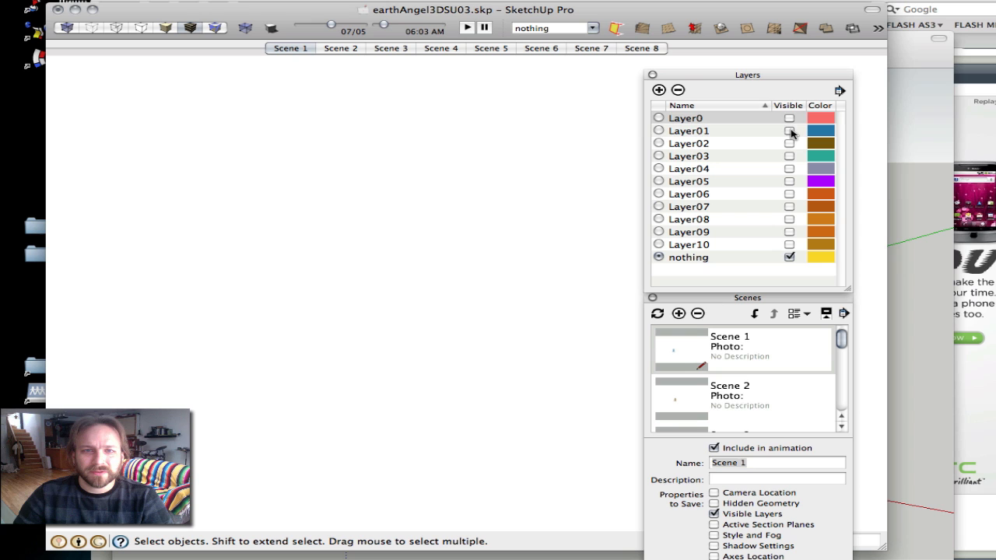
click(788, 130)
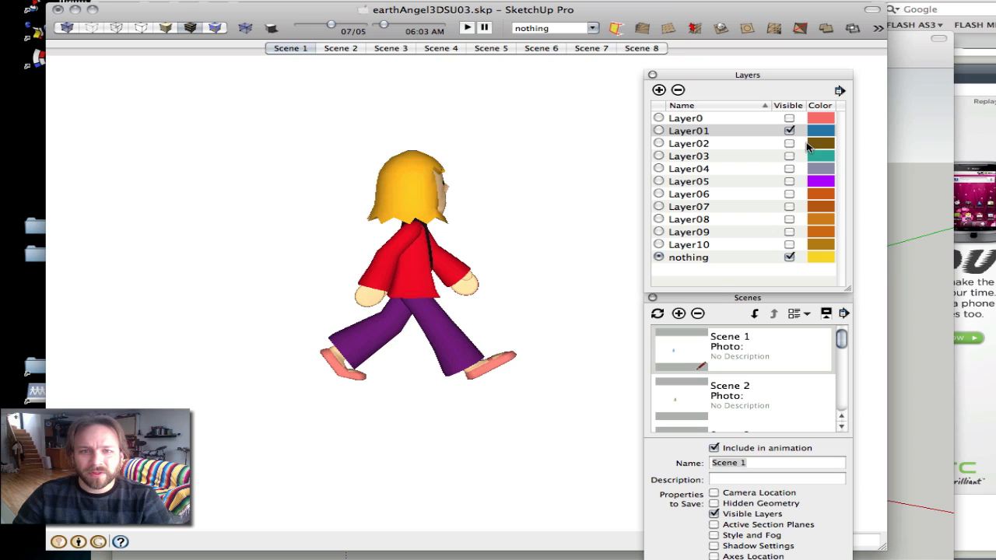
click(784, 143)
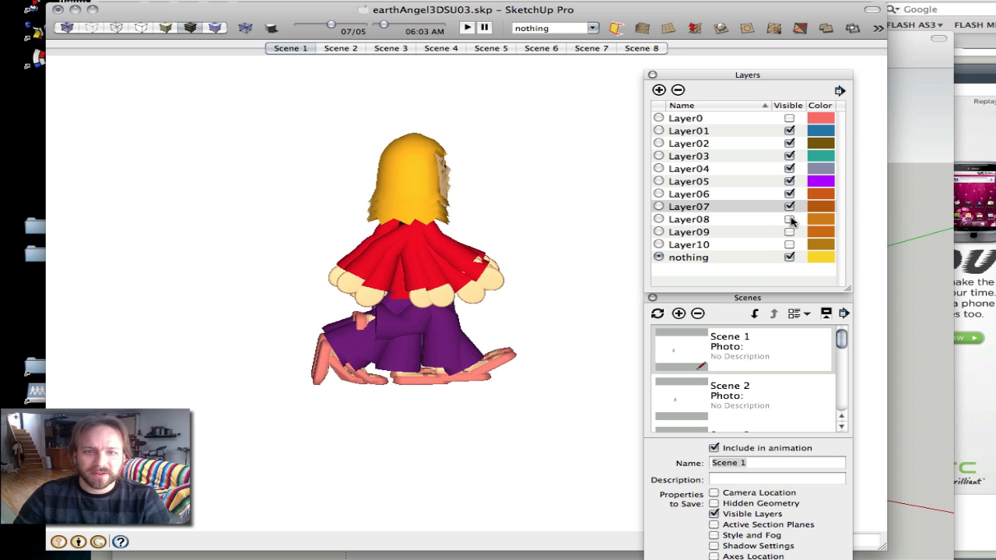
click(785, 220)
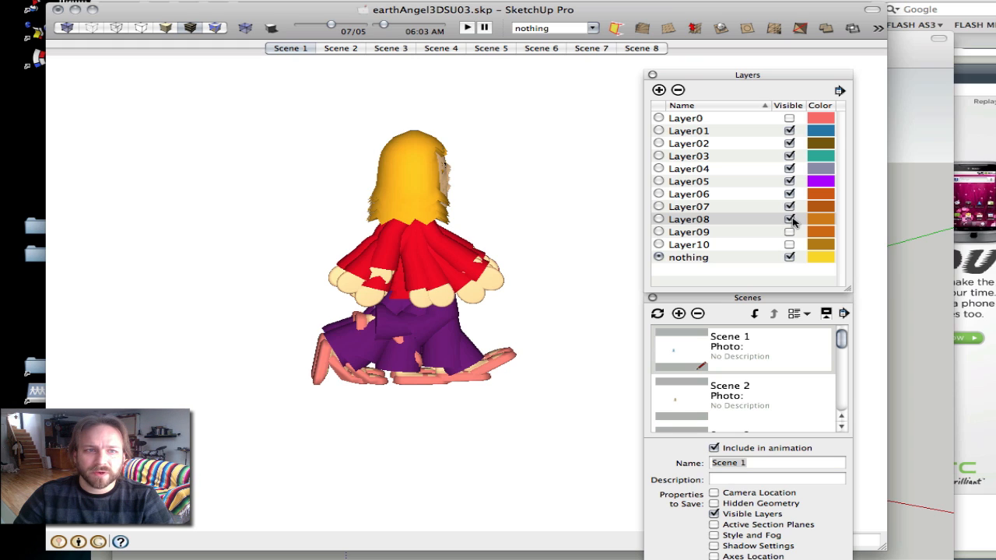
Return to Scene 1 so only its single walking pose remains visible
click(784, 232)
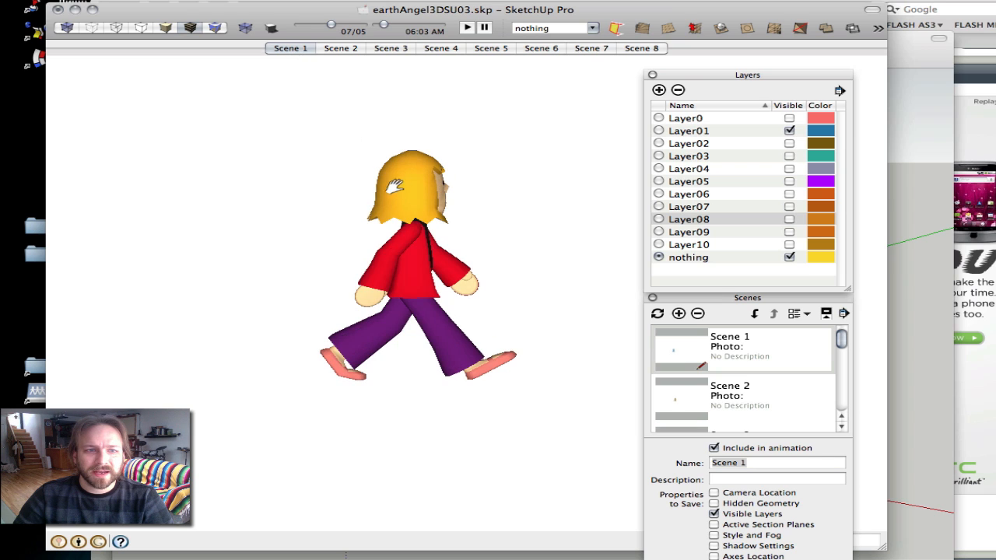
Step through Scenes 2, 5 and 4, each showing only its own walking pose
click(346, 49)
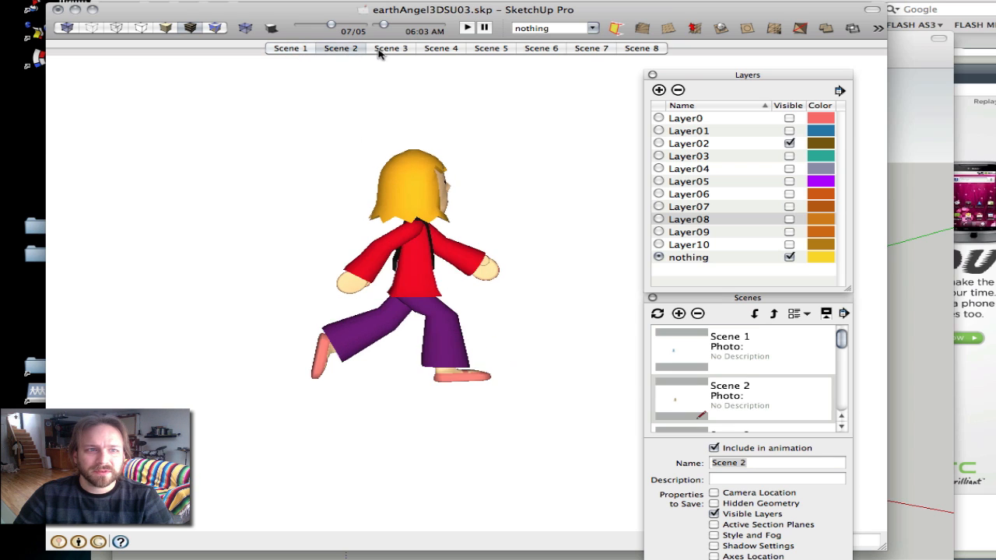
click(490, 48)
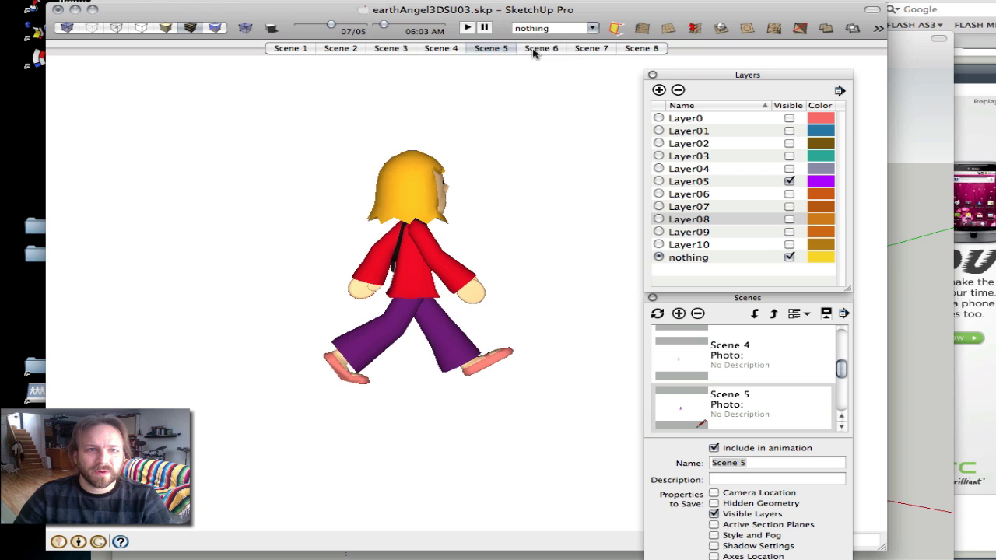
click(638, 48)
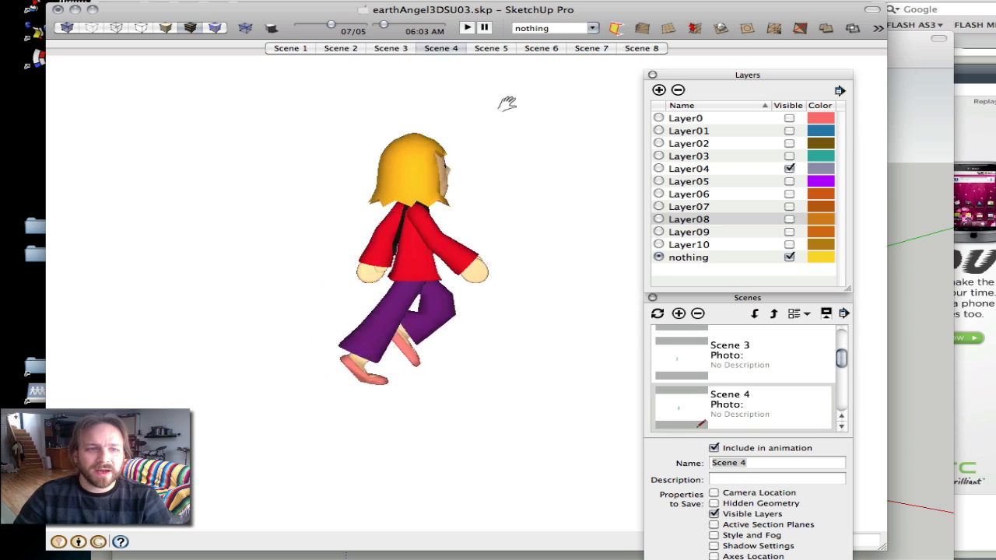
Compare the poses of Scenes 8, 4, 3 and 1, ending on Scene 7's pose
click(641, 49)
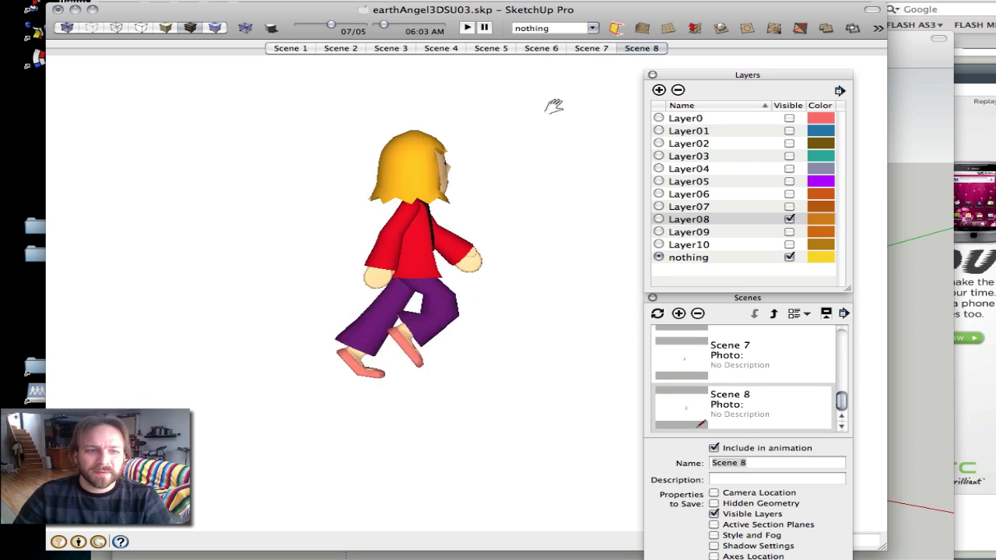
click(442, 48)
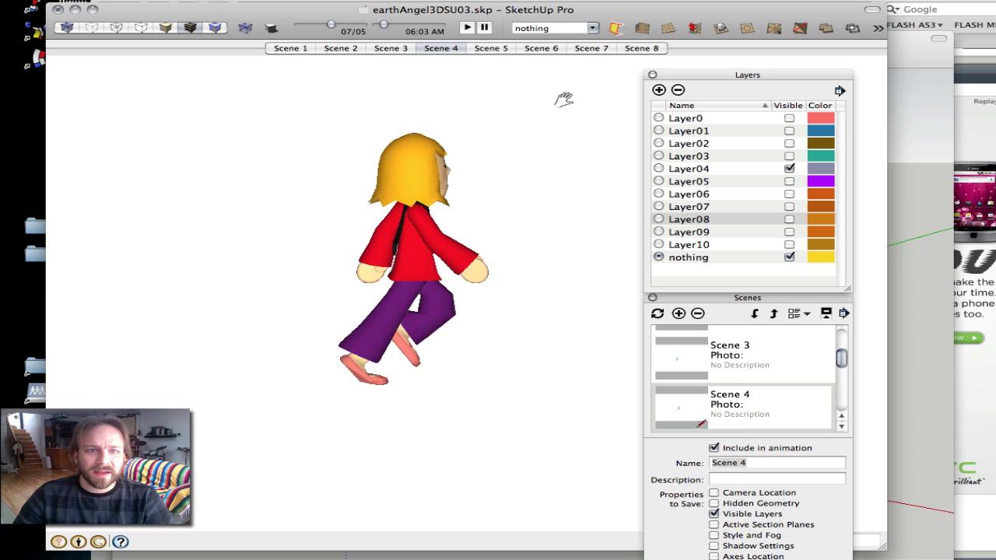
click(392, 48)
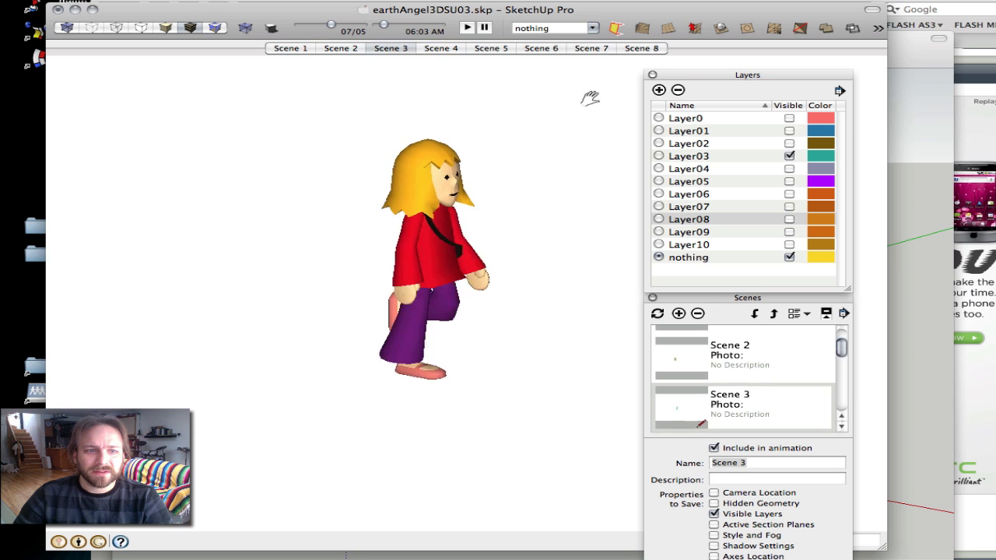
click(442, 49)
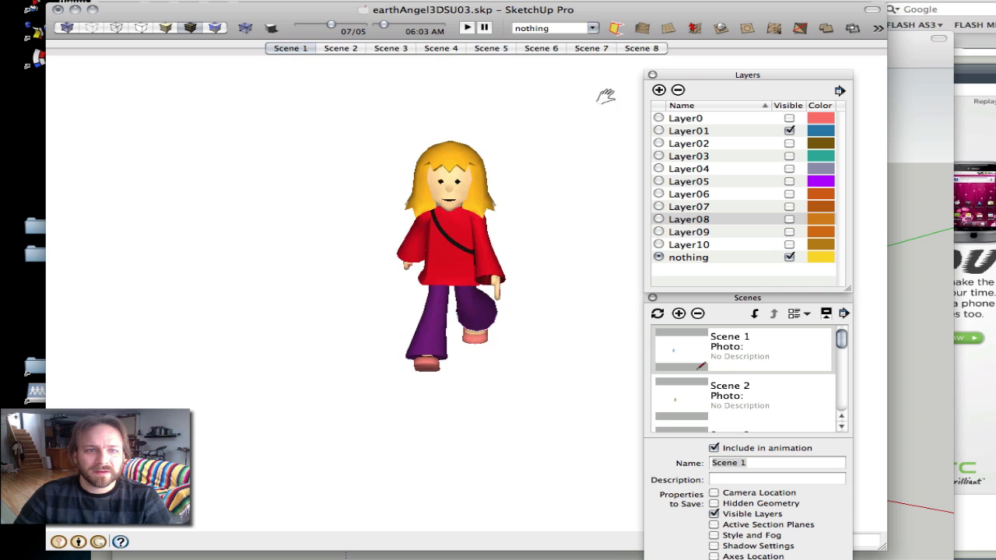
click(541, 49)
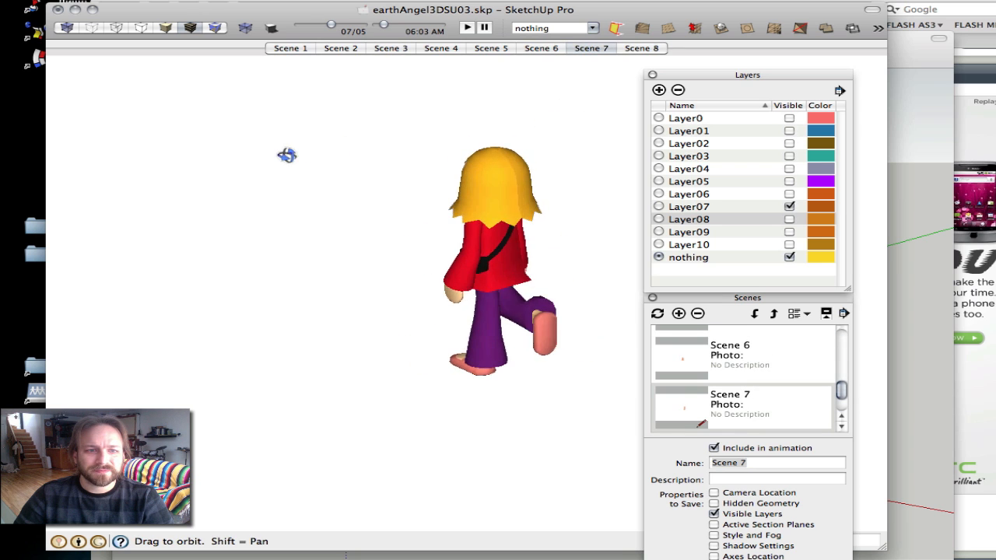
From the rotated rear viewpoint, confirm Scene 8 and Scene 1 still swap poses
click(641, 49)
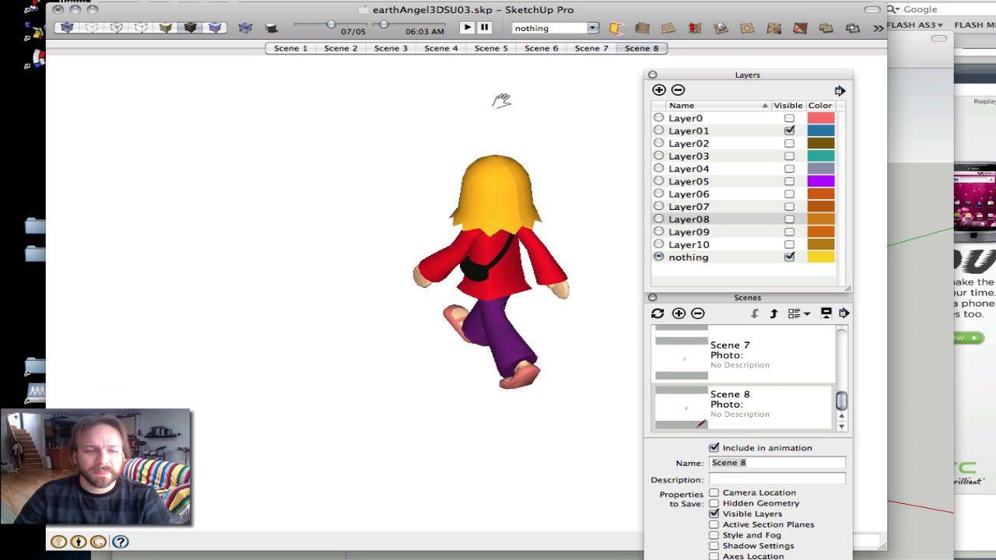
click(293, 49)
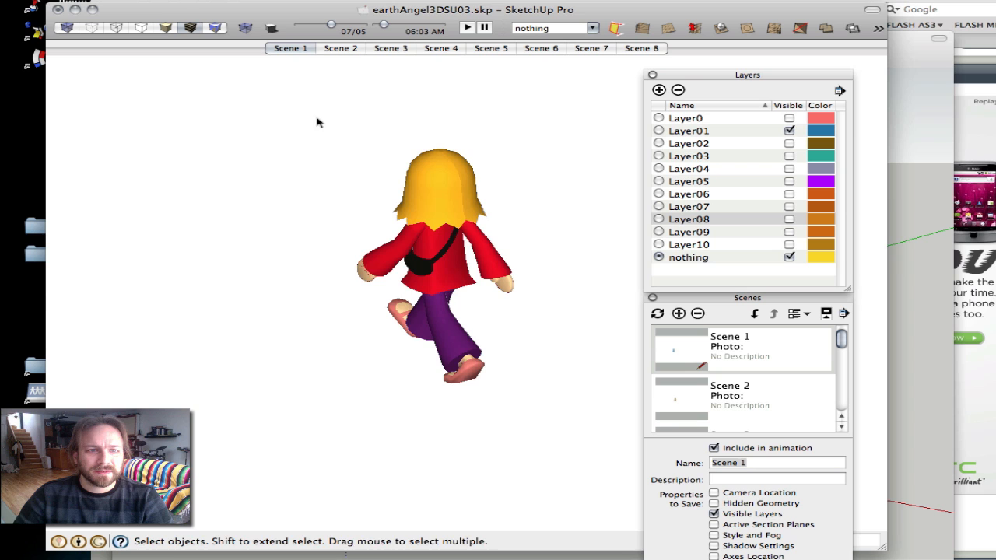